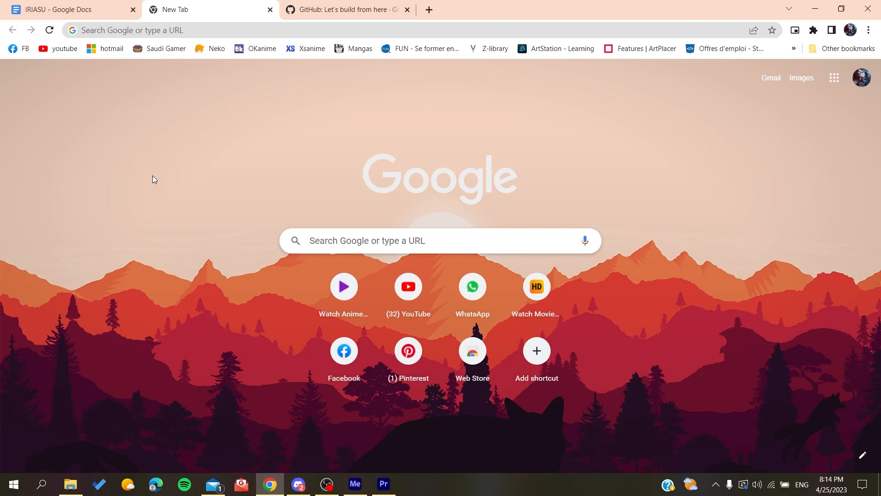
# Switch to the open GitHub tab and begin signing up for a new account
pyautogui.click(347, 10)
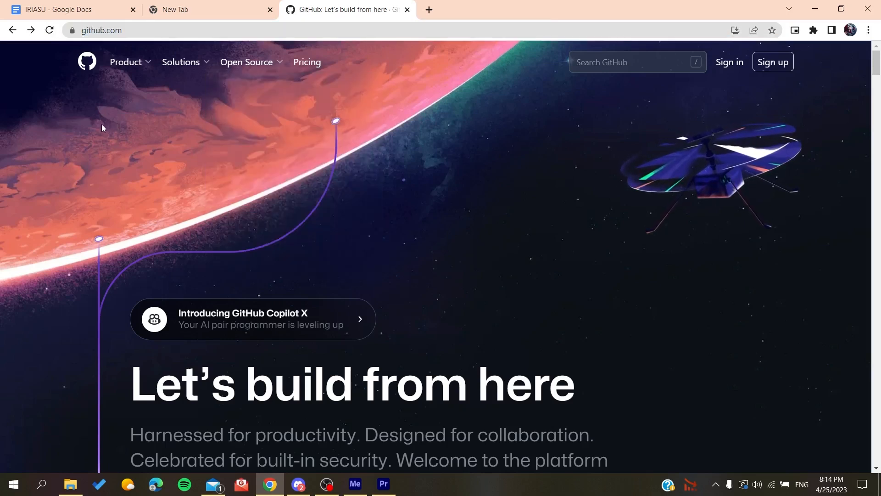
pyautogui.moveTo(85, 66)
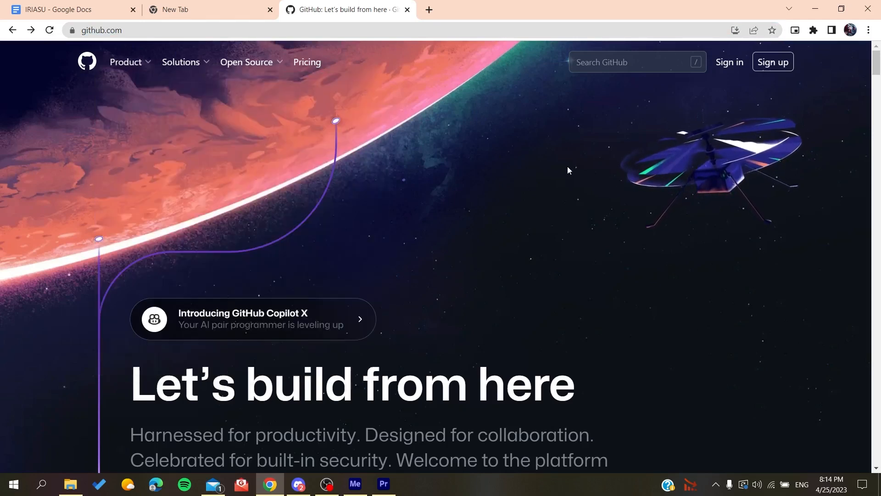
pyautogui.moveTo(773, 62)
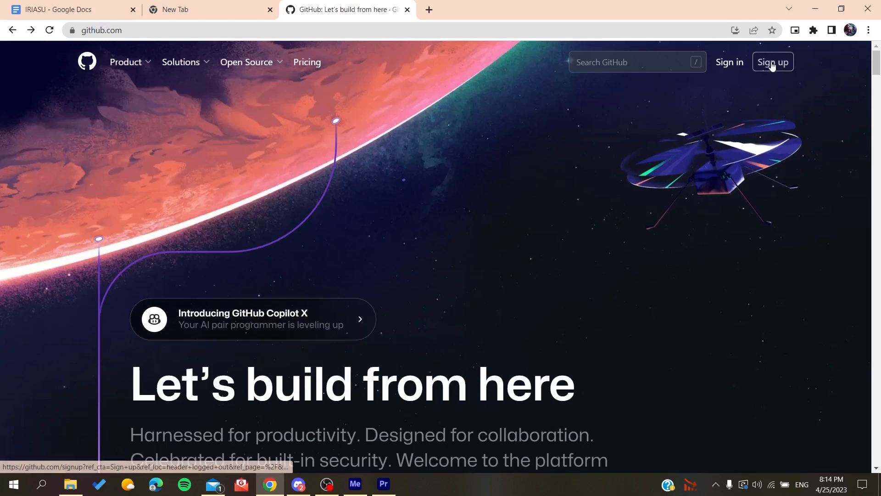
pyautogui.click(773, 62)
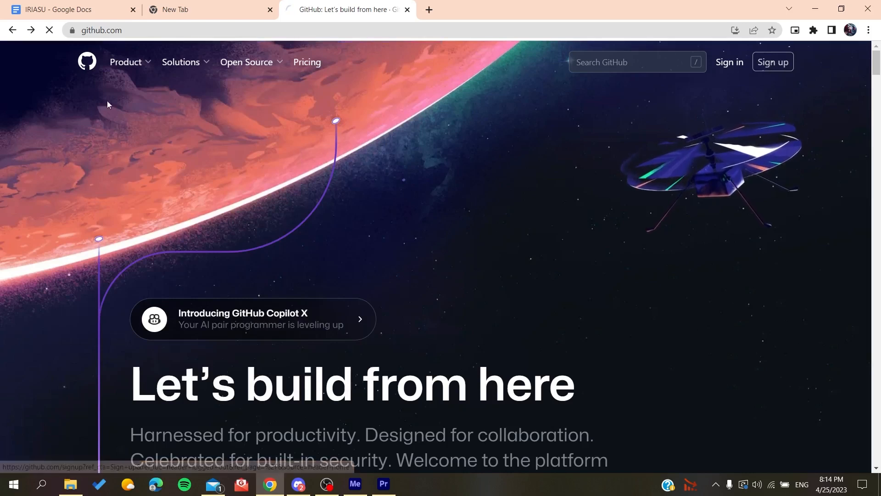
pyautogui.click(771, 62)
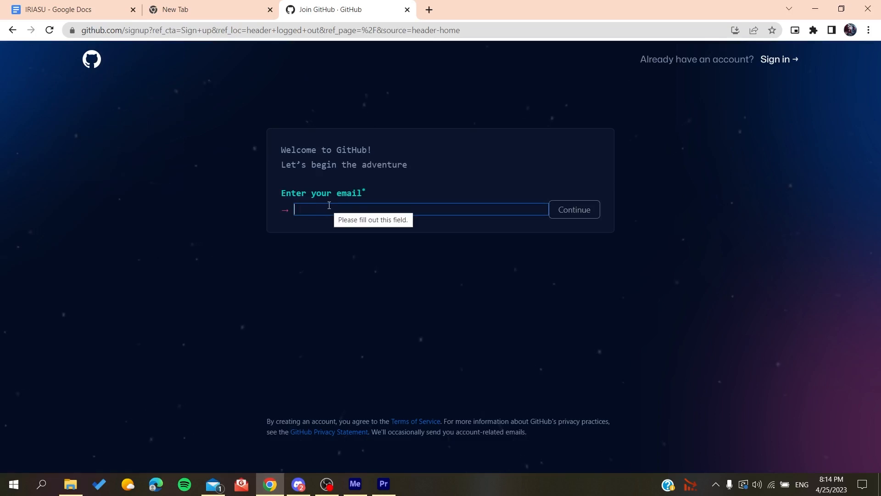
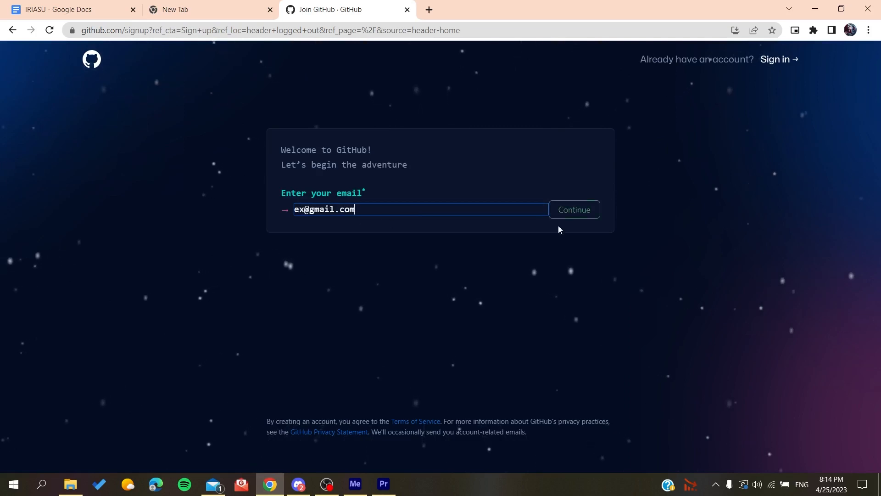
pyautogui.click(574, 210)
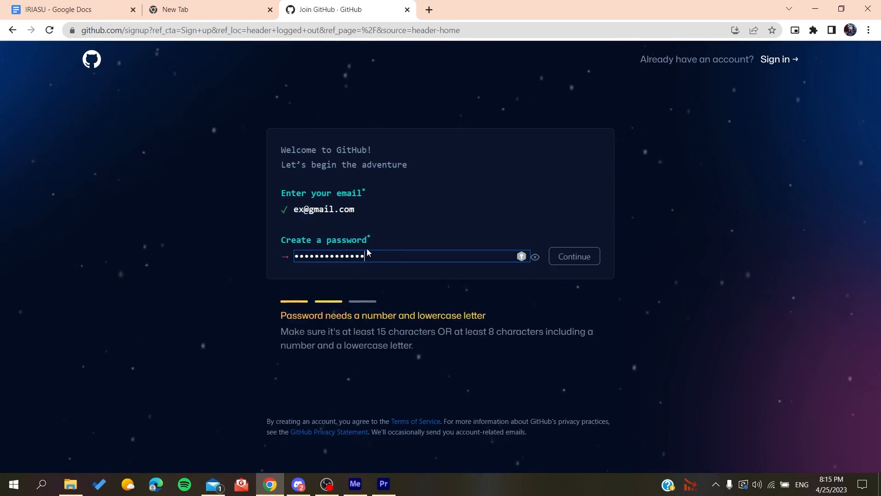
pyautogui.click(573, 256)
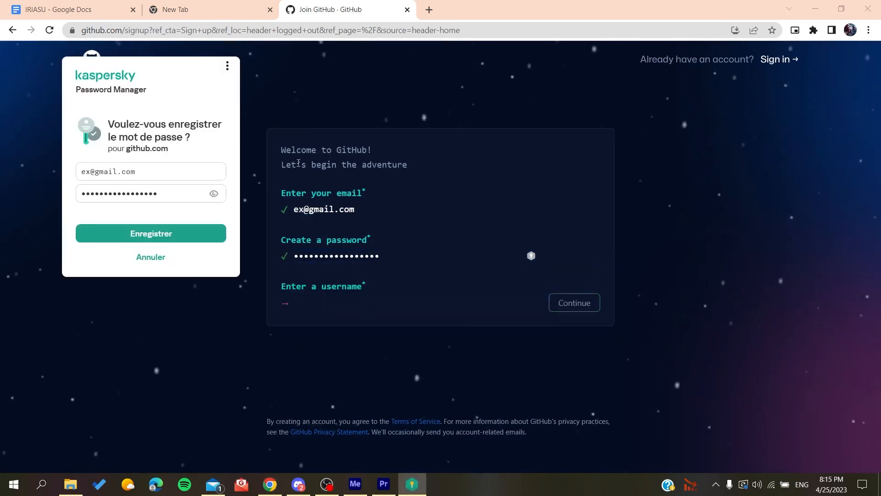
# Choose the username IRgaer and answer 'n' to decline product update emails
pyautogui.click(419, 303)
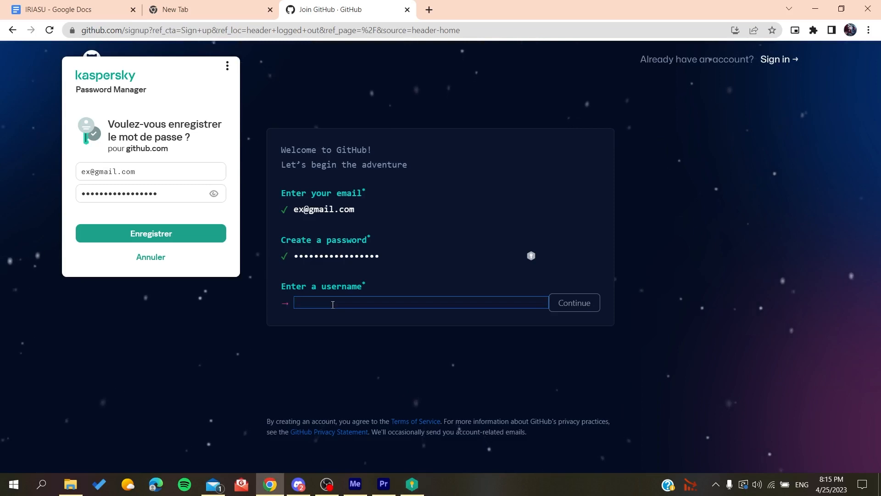
pyautogui.write('IRgaer')
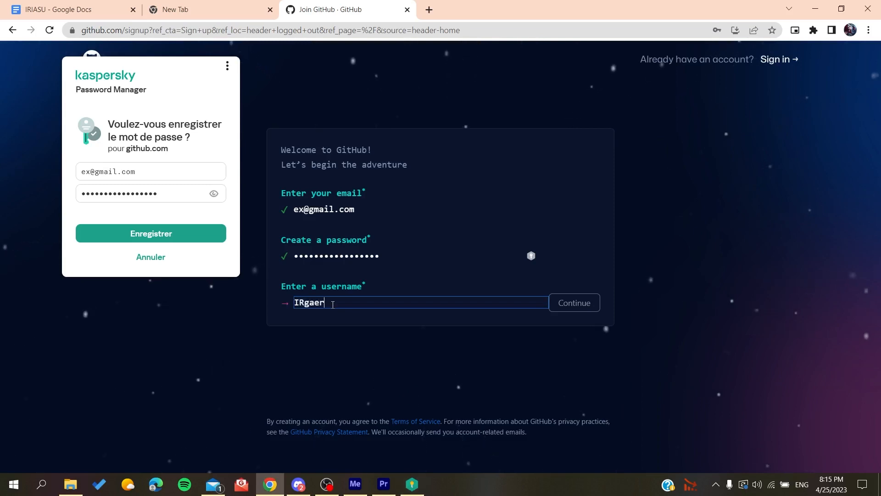
pyautogui.click(573, 302)
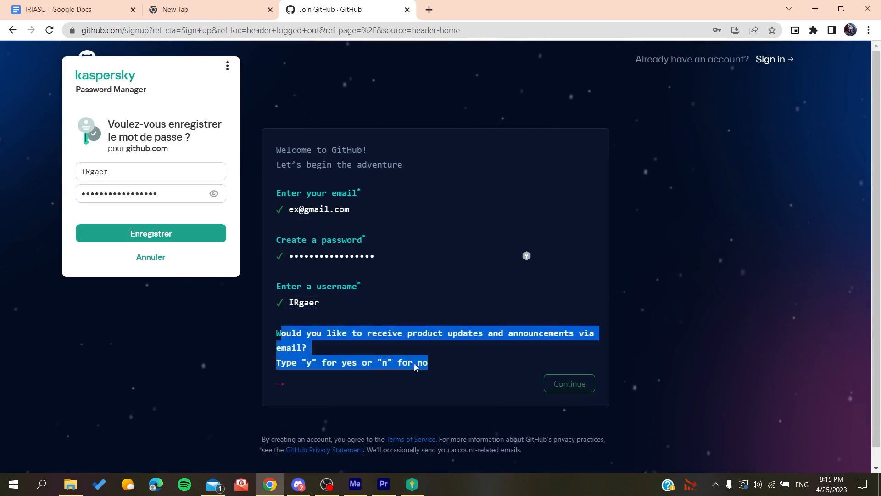
pyautogui.click(415, 383)
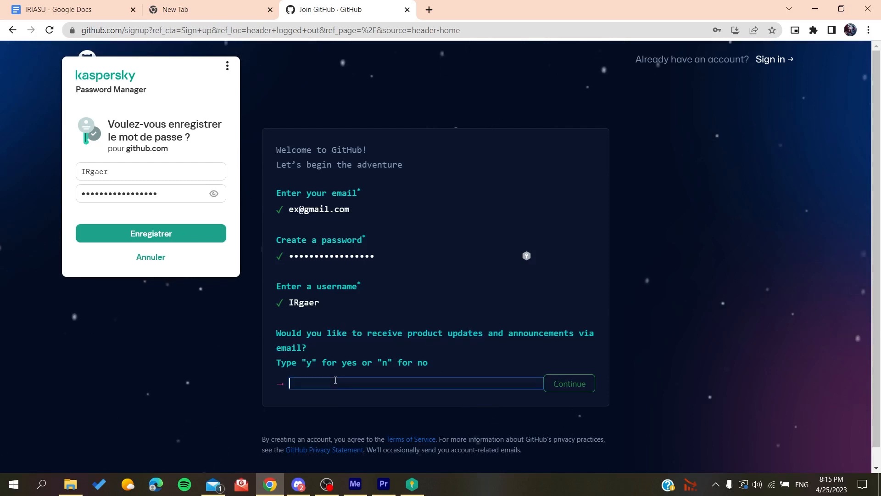
pyautogui.write('n')
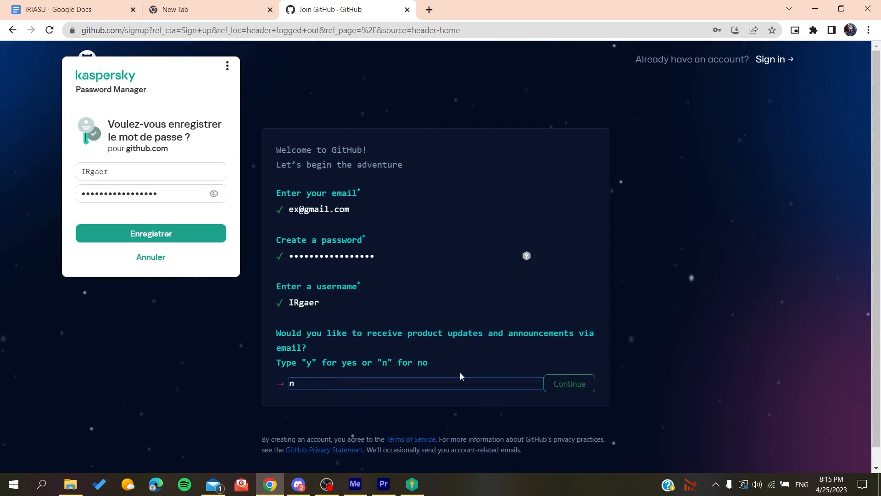
pyautogui.click(568, 383)
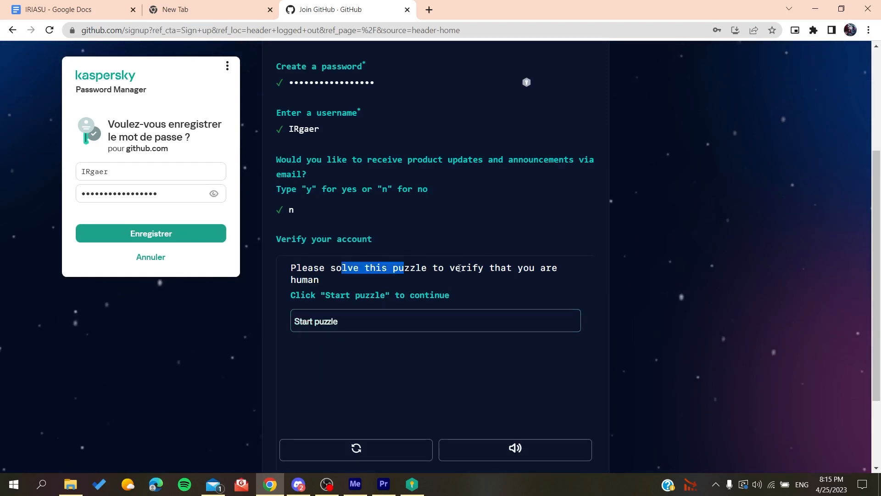
# Solve the human verification puzzle and create the GitHub account
pyautogui.scroll(-3)
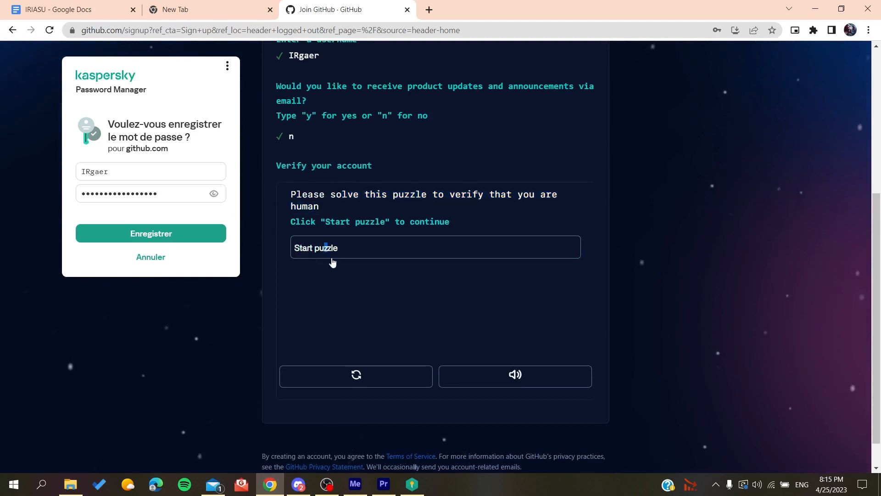
pyautogui.click(316, 248)
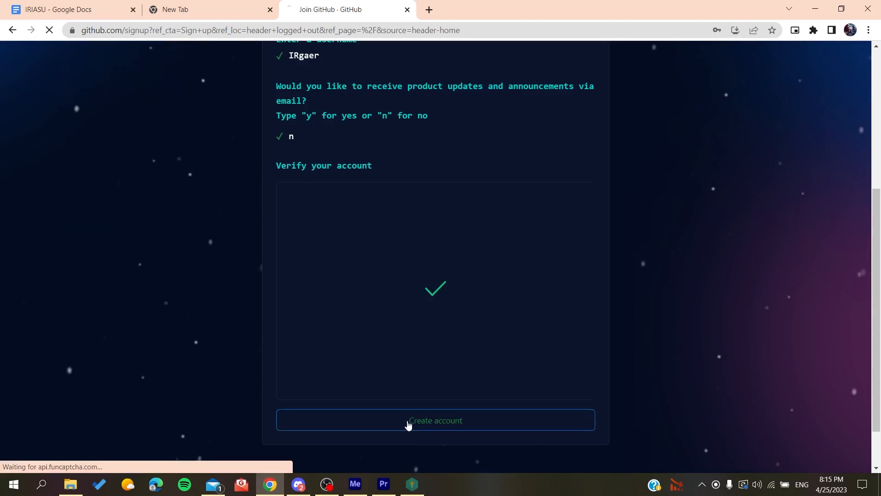
pyautogui.click(435, 420)
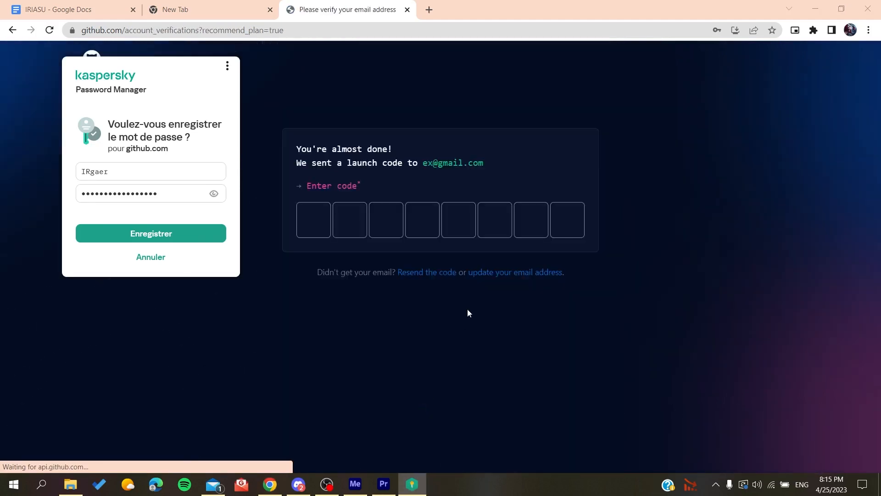
# Enter the emailed launch code, then search Windows for Command Prompt with 'co'
pyautogui.moveTo(300, 148); pyautogui.dragTo(360, 185)
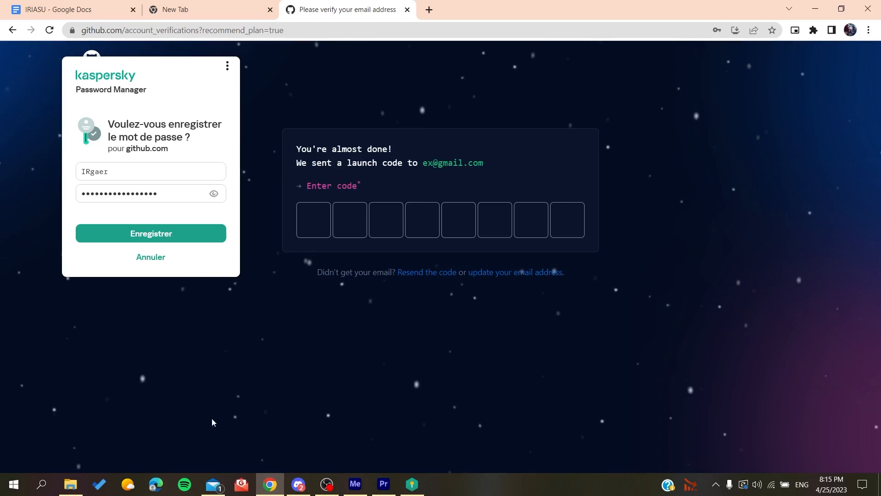
pyautogui.moveTo(213, 481)
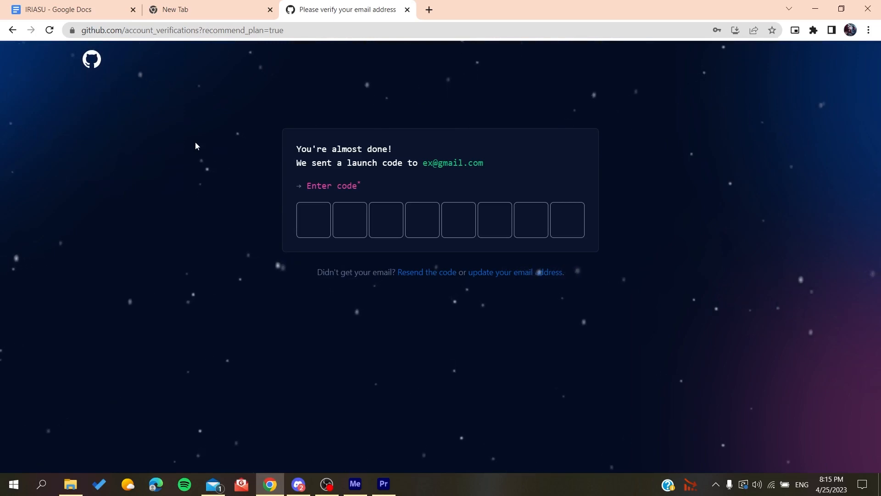
pyautogui.moveTo(104, 68)
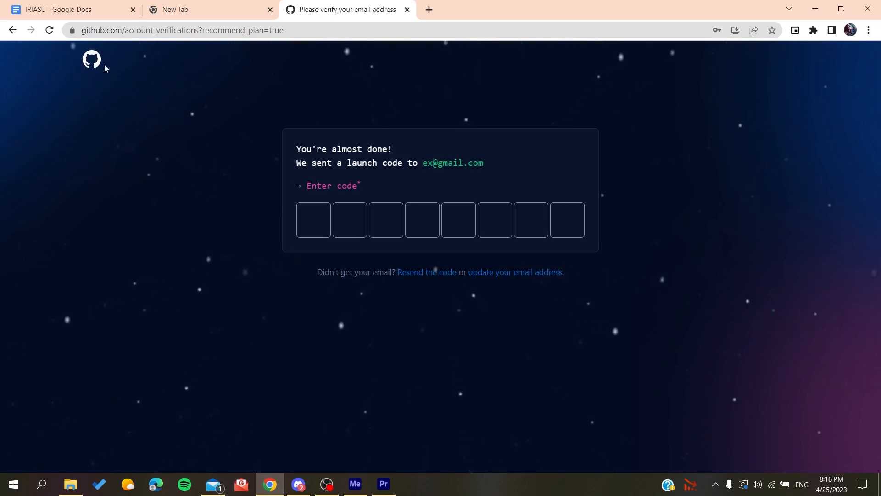
pyautogui.moveTo(112, 68)
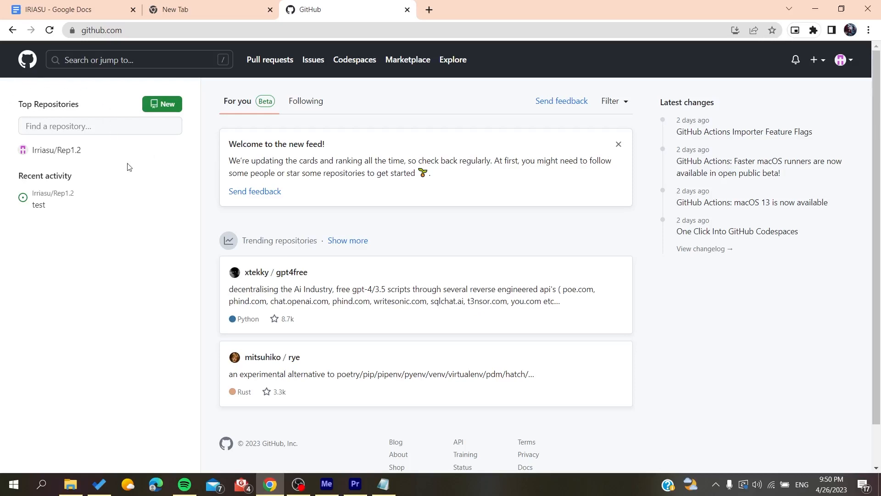
pyautogui.click(12, 488)
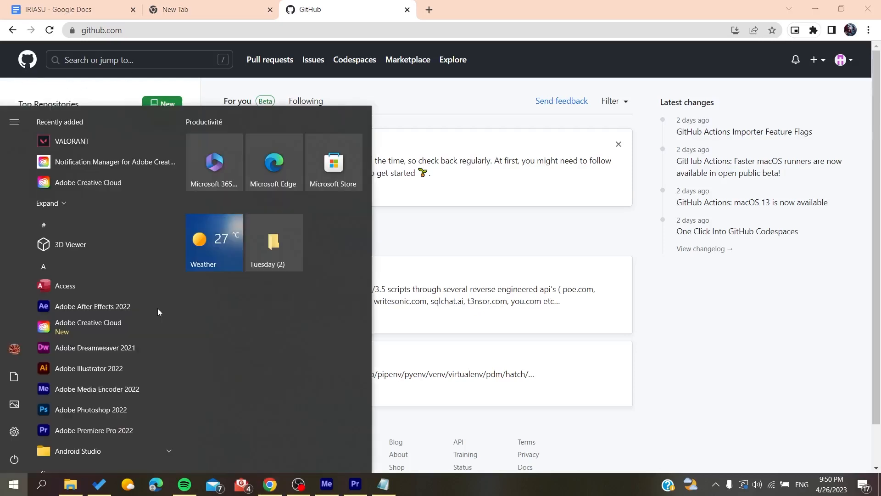
pyautogui.write('co')
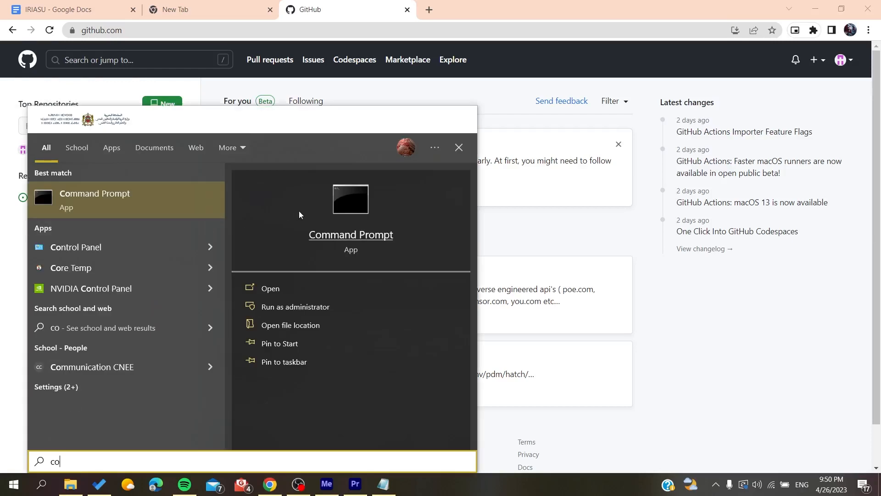
pyautogui.click(270, 288)
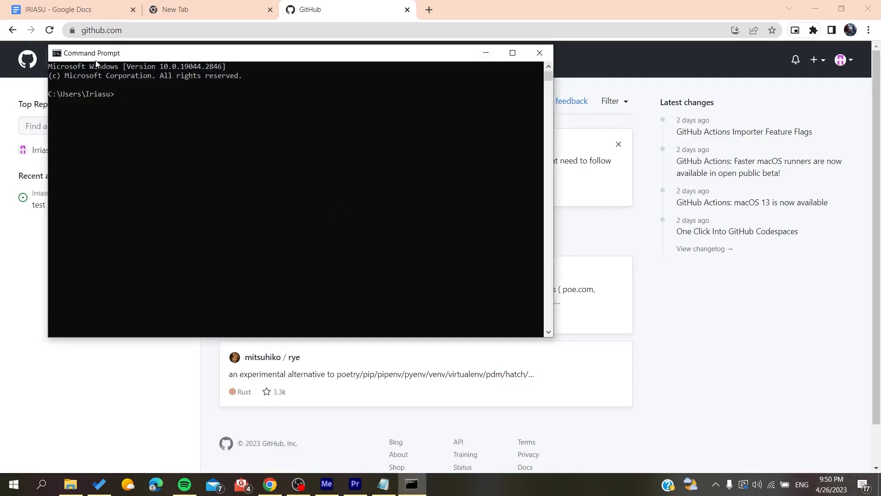
pyautogui.moveTo(165, 98)
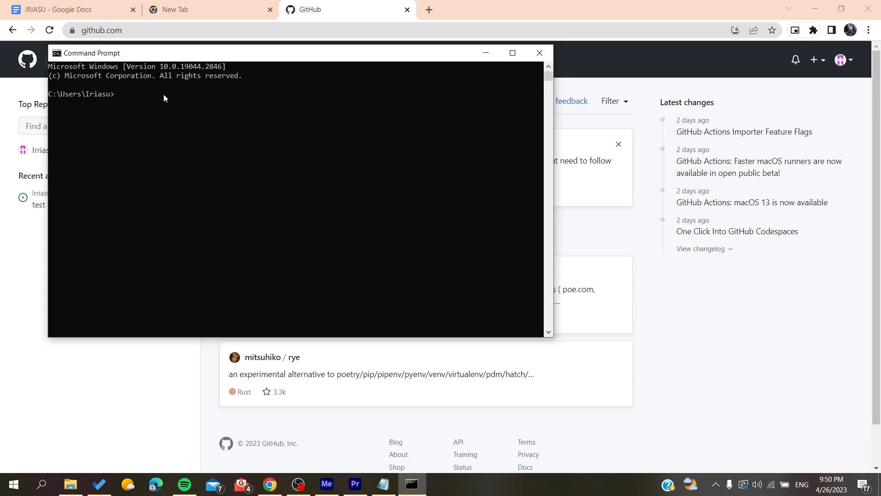
pyautogui.write('ssh')
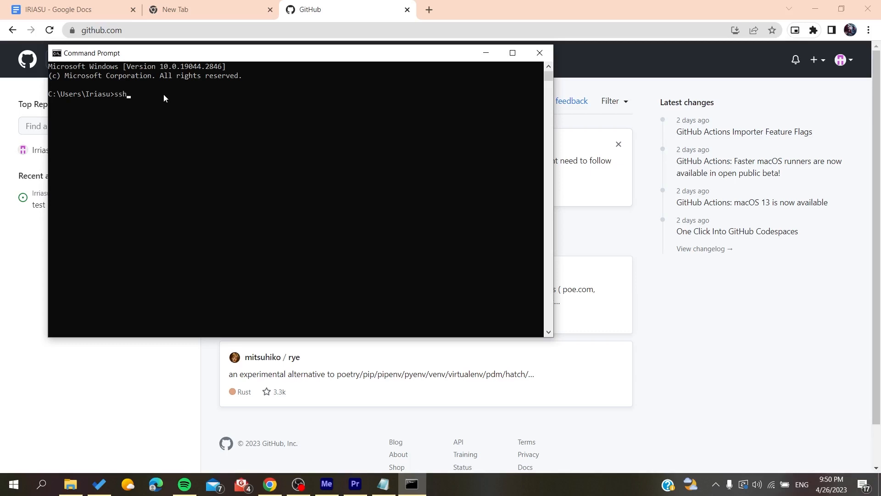
pyautogui.write('*T')
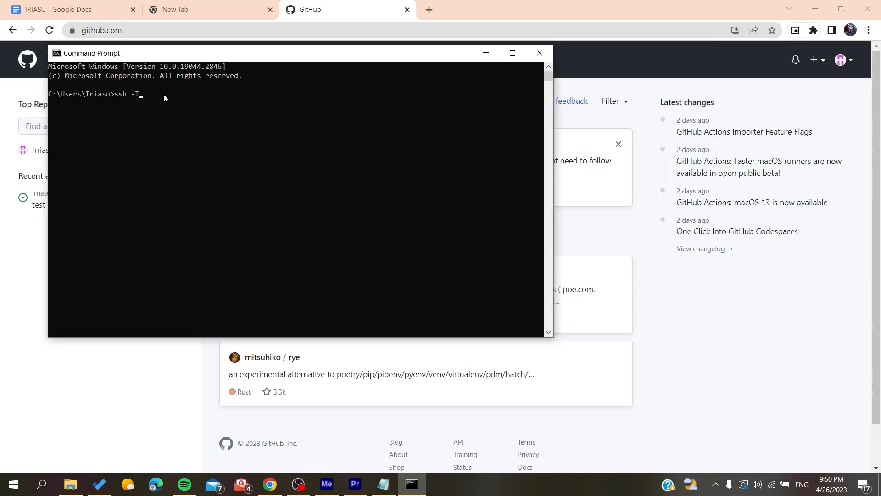
pyautogui.write('git')
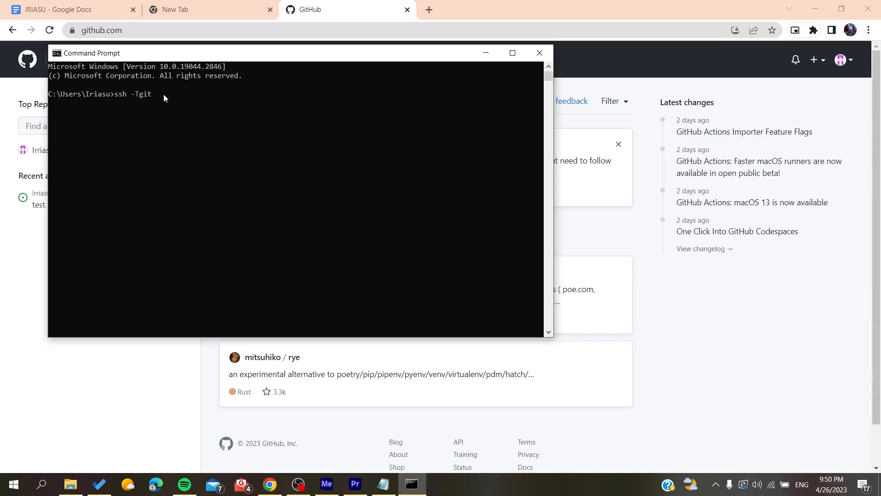
pyautogui.press('Backspace')
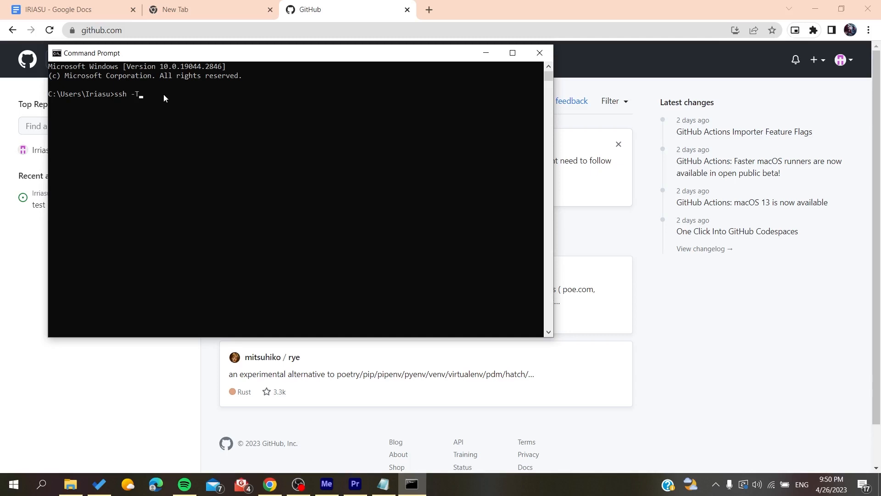
pyautogui.write('git')
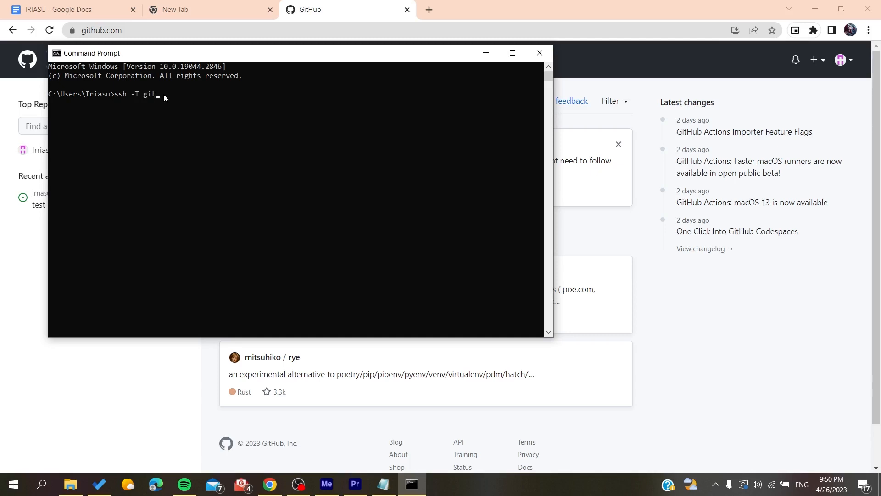
pyautogui.write('@githyb')
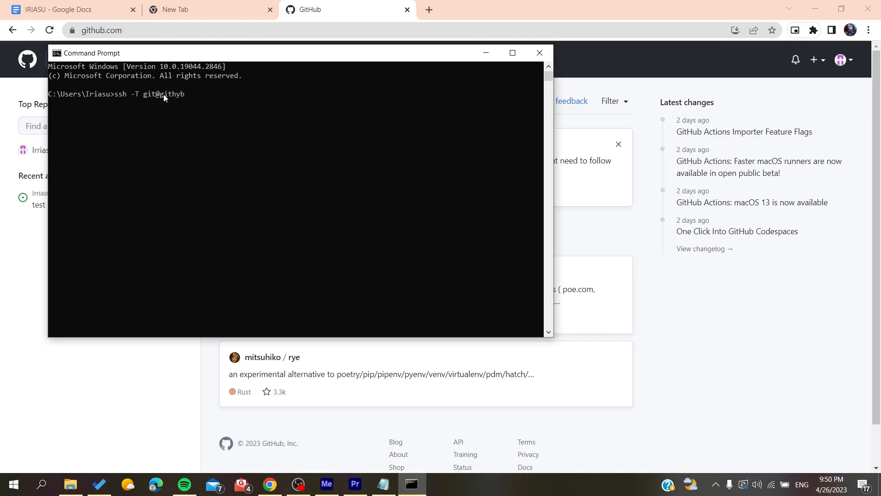
pyautogui.write('.com')
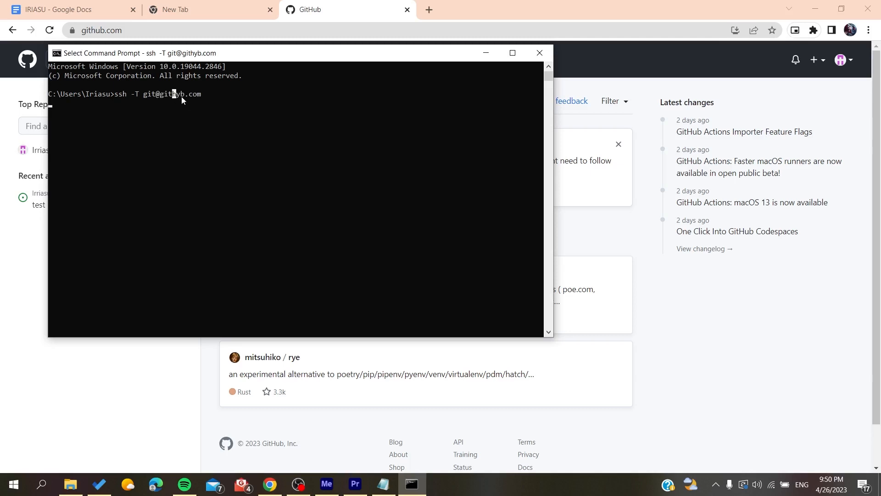
pyautogui.press('Return')
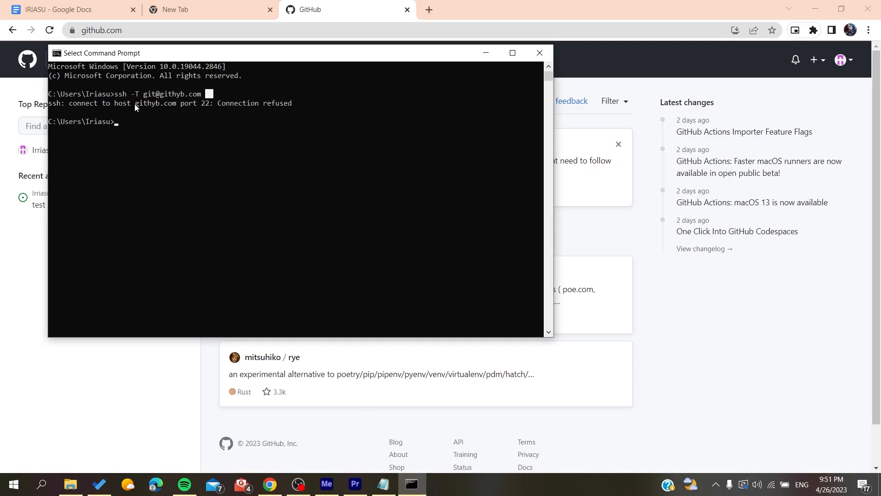
pyautogui.moveTo(168, 114)
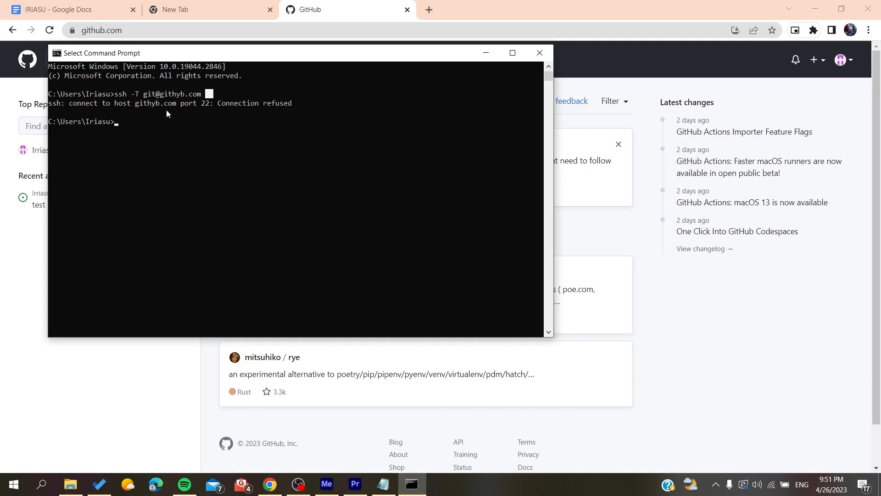
pyautogui.moveTo(149, 97)
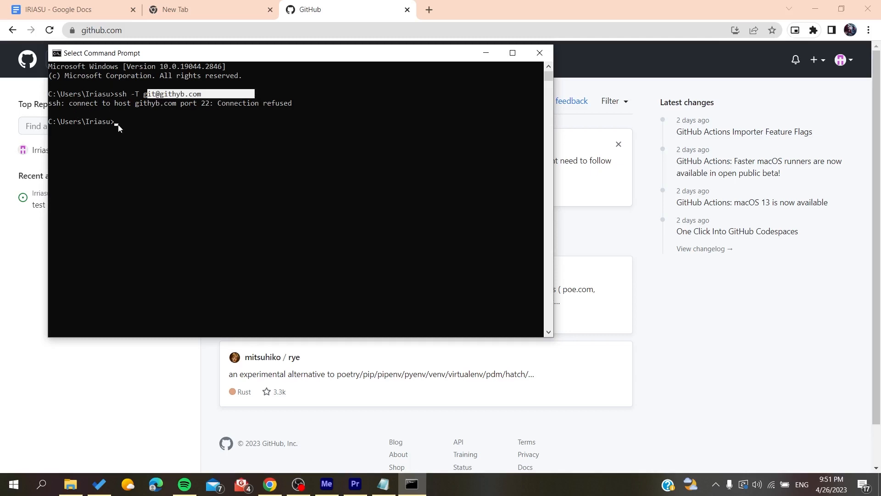
pyautogui.moveTo(119, 137)
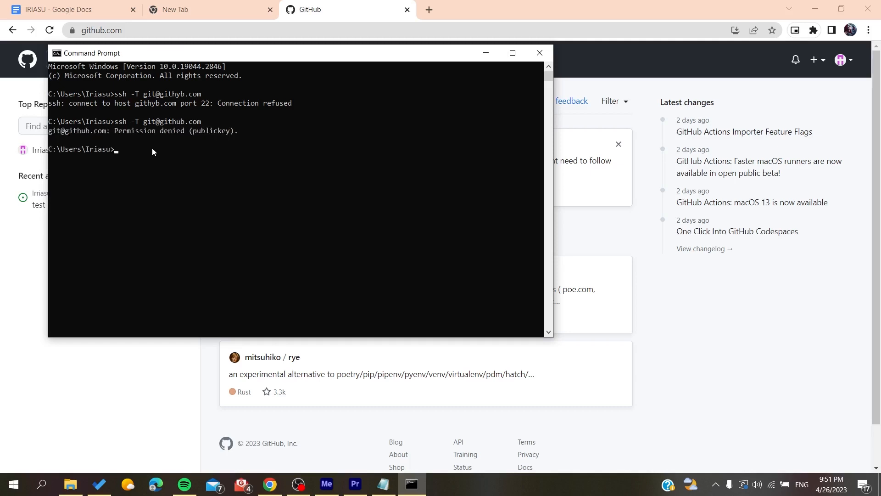
pyautogui.moveTo(128, 135)
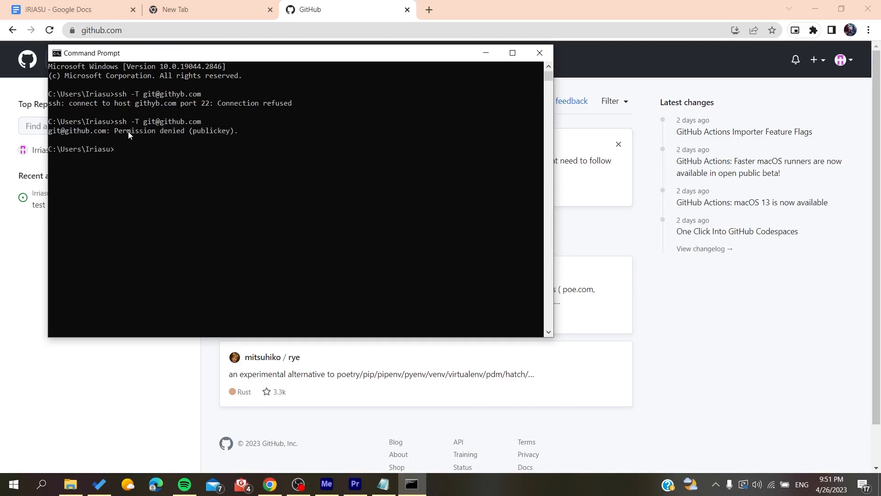